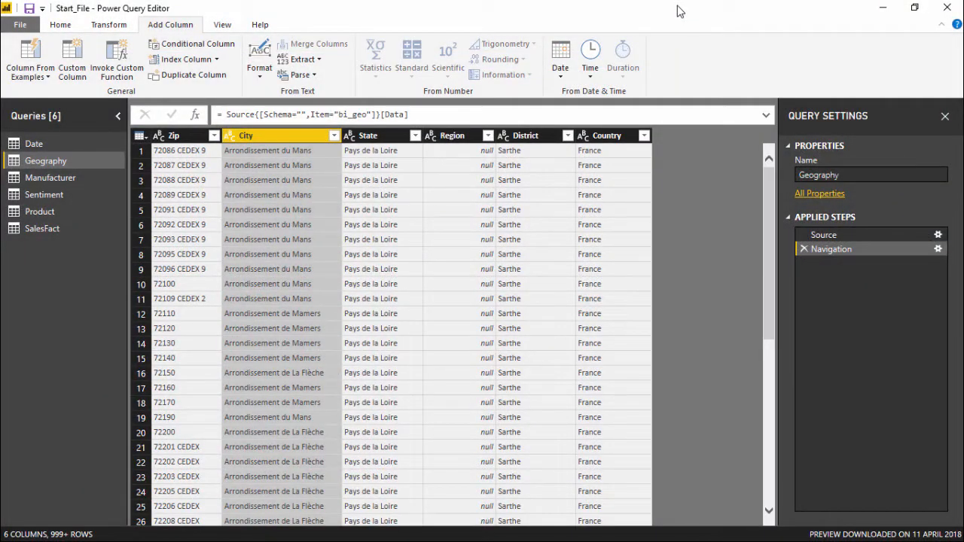
mouse_move(684, 259)
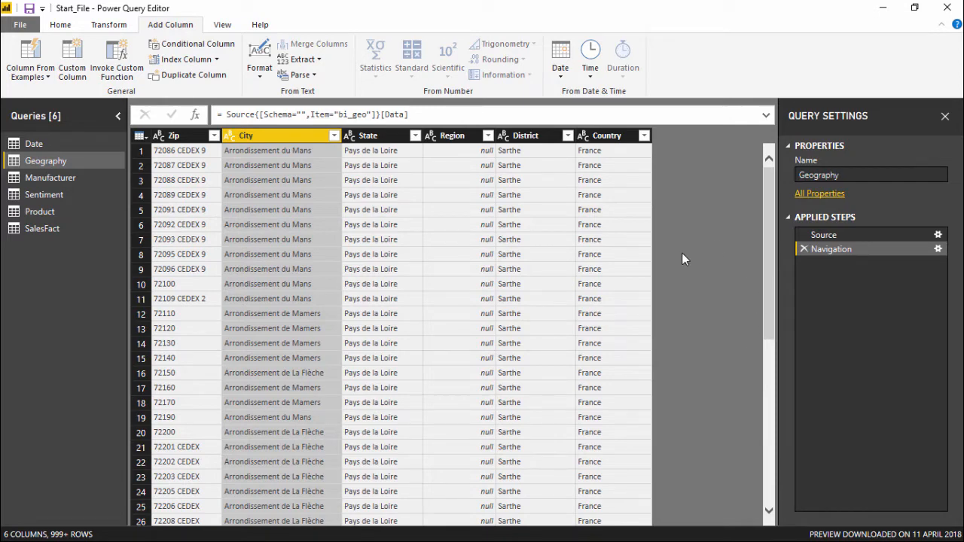
mouse_move(681, 292)
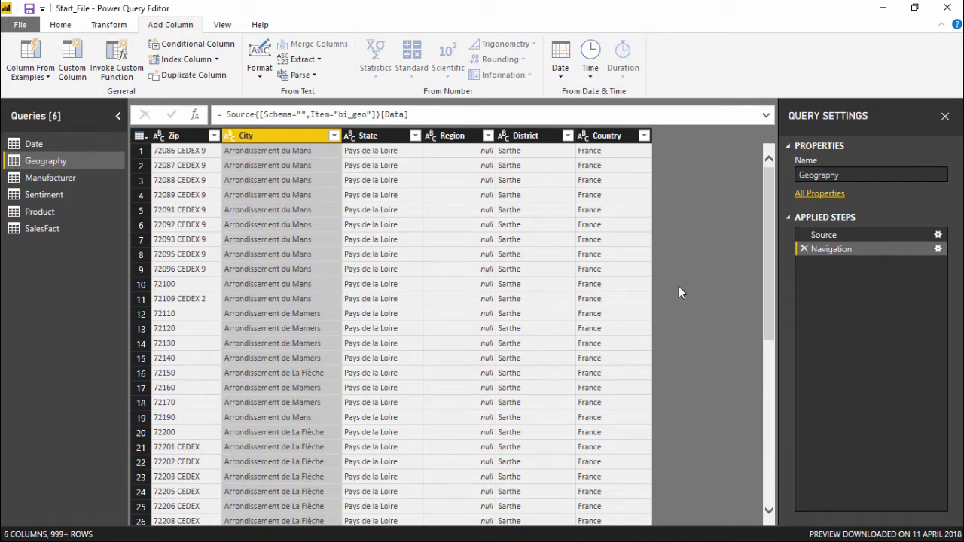
mouse_move(113, 62)
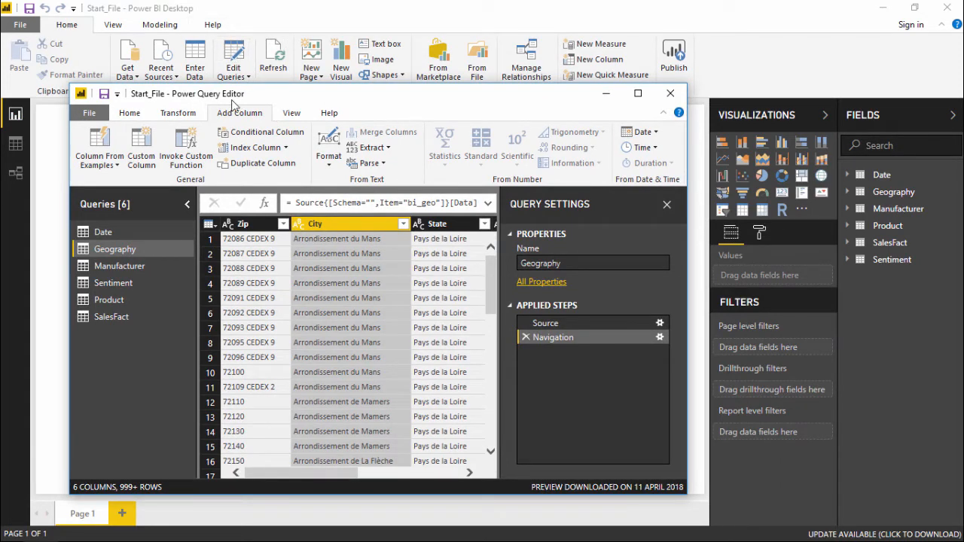
Restore the Power Query Editor to full size and select Geography's Country column.
click(637, 93)
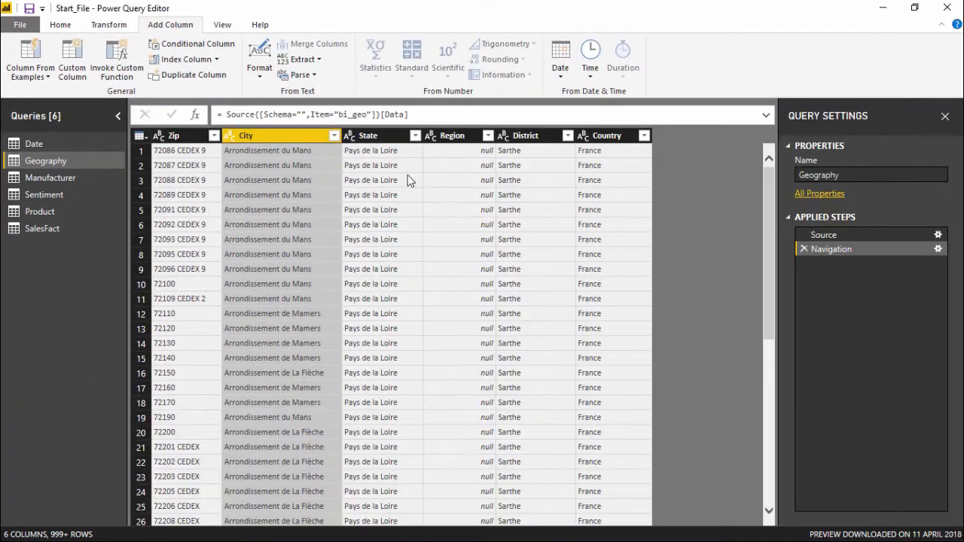
mouse_move(91, 152)
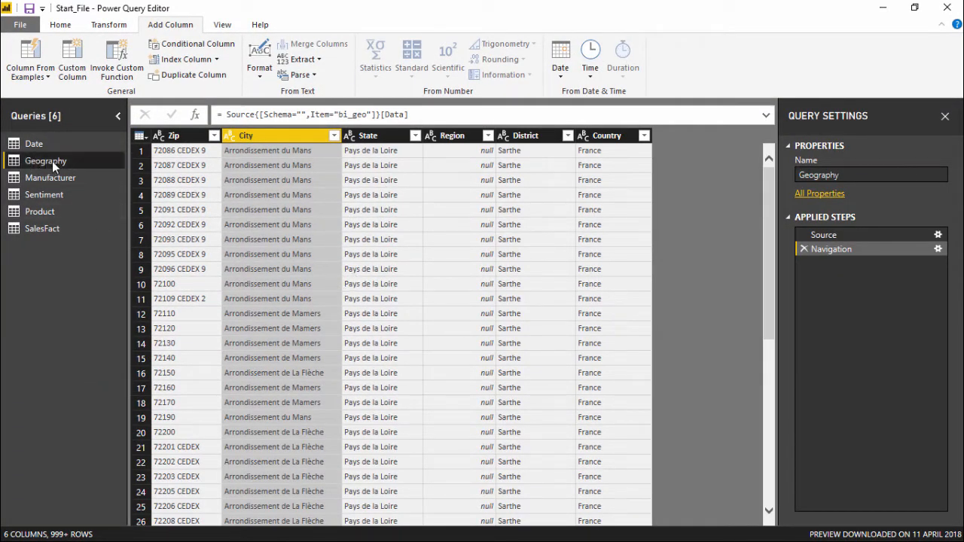
mouse_move(396, 252)
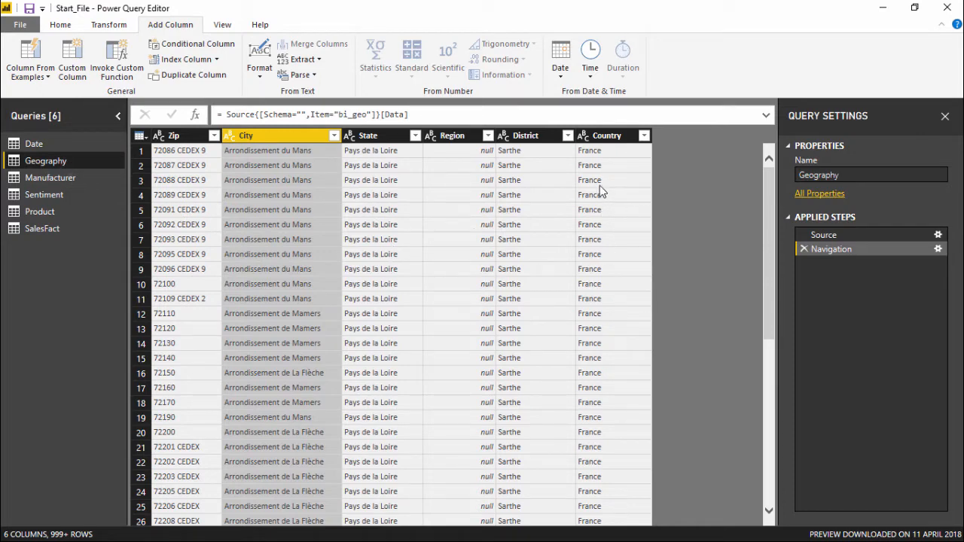
click(278, 238)
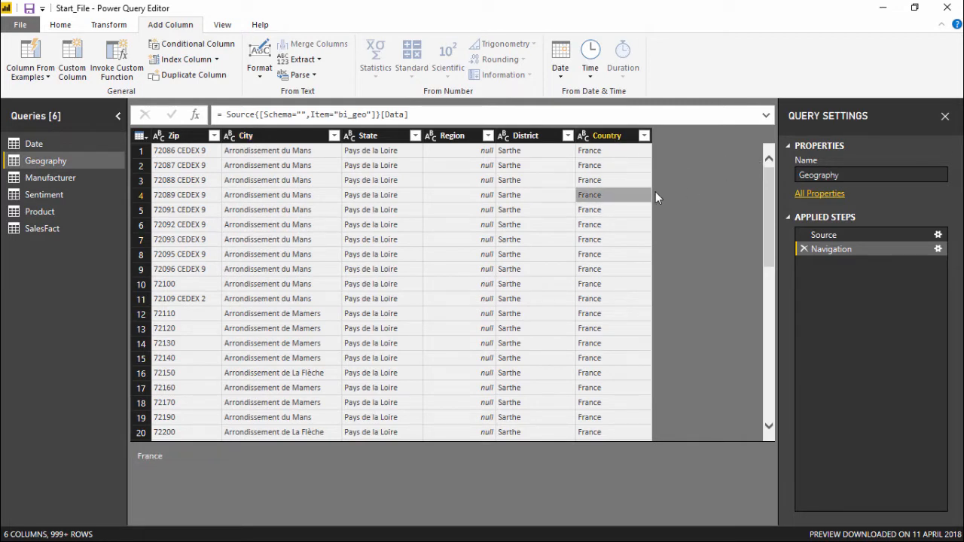
mouse_move(623, 135)
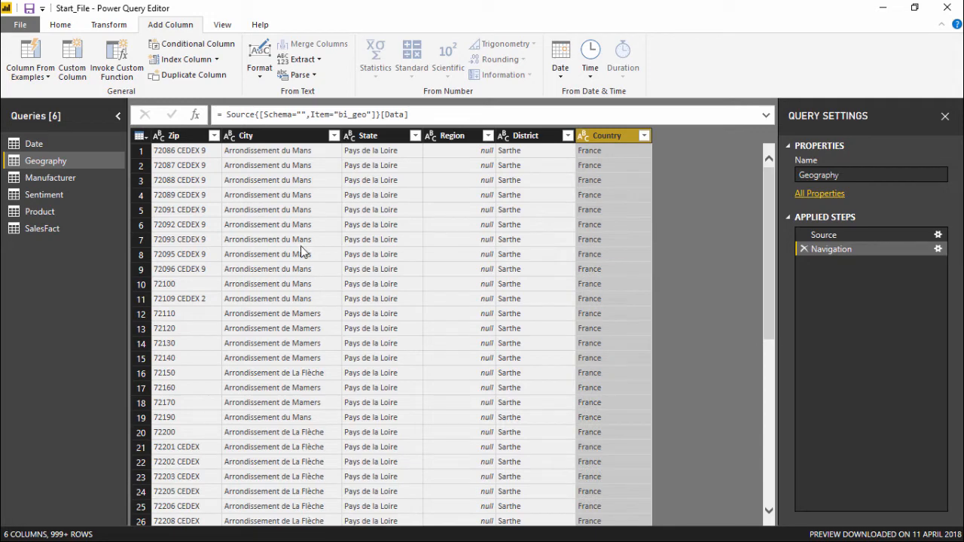
mouse_move(199, 181)
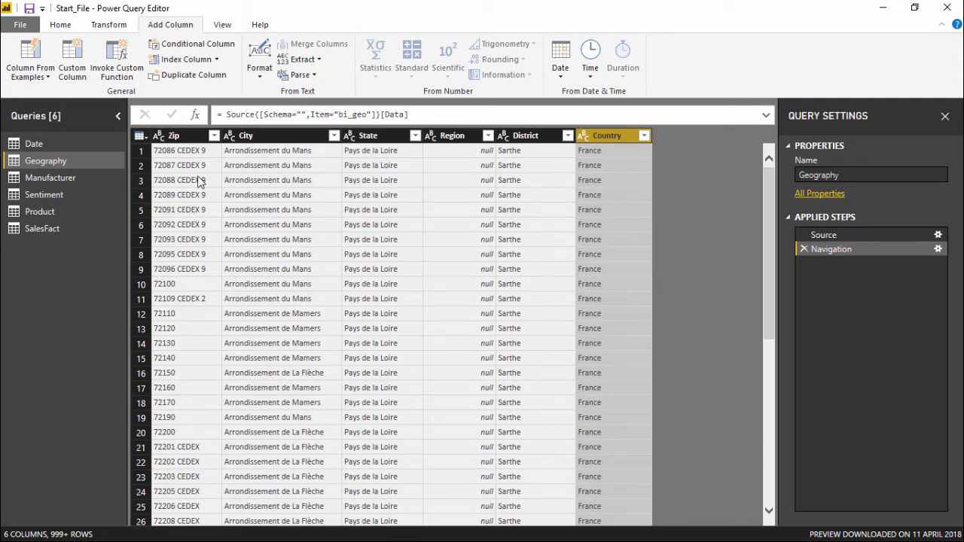
mouse_move(63, 57)
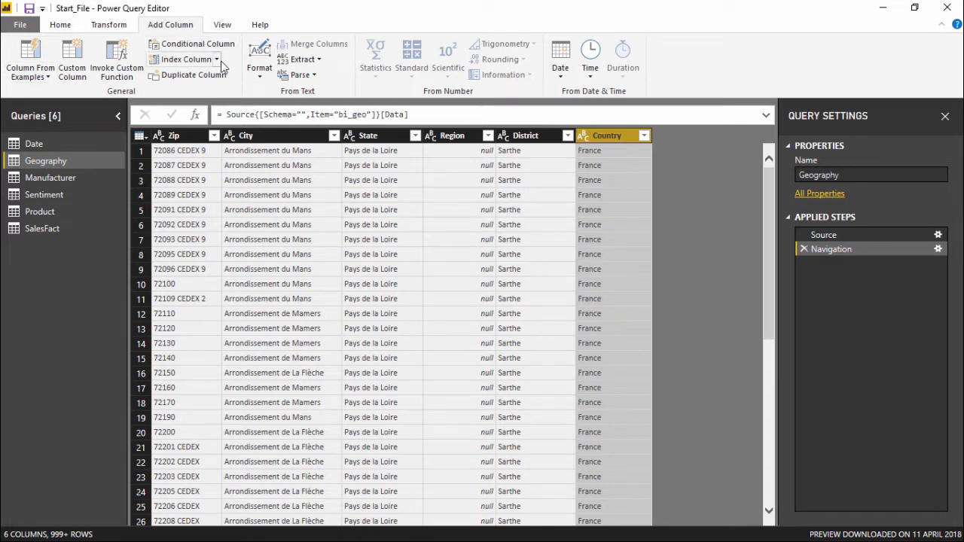
mouse_move(190, 44)
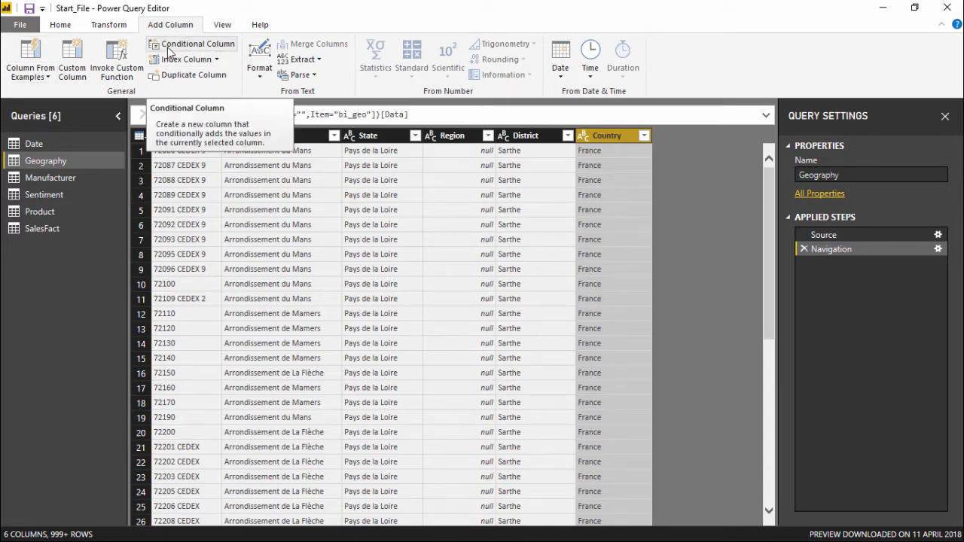
mouse_move(426, 160)
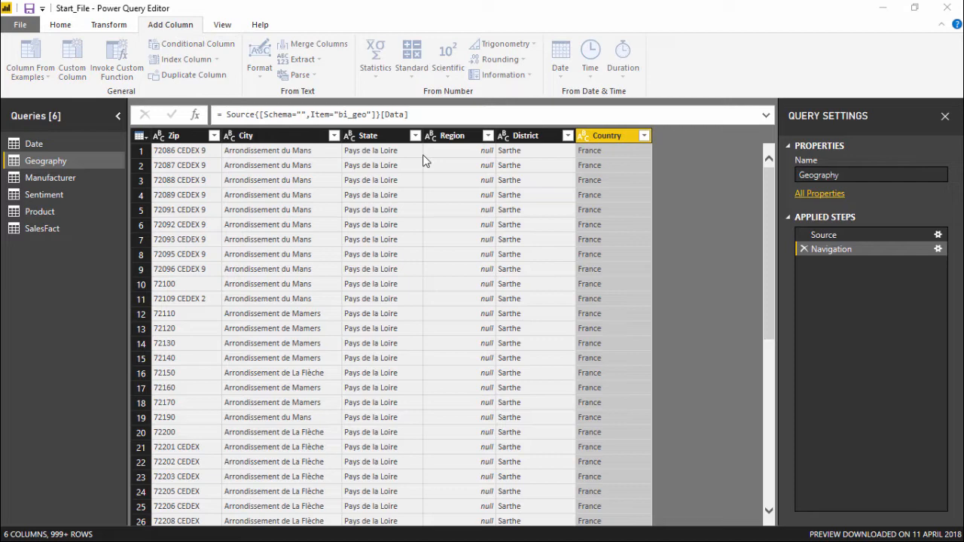
Open the Add Conditional Column dialog from the Add Column tab.
click(192, 43)
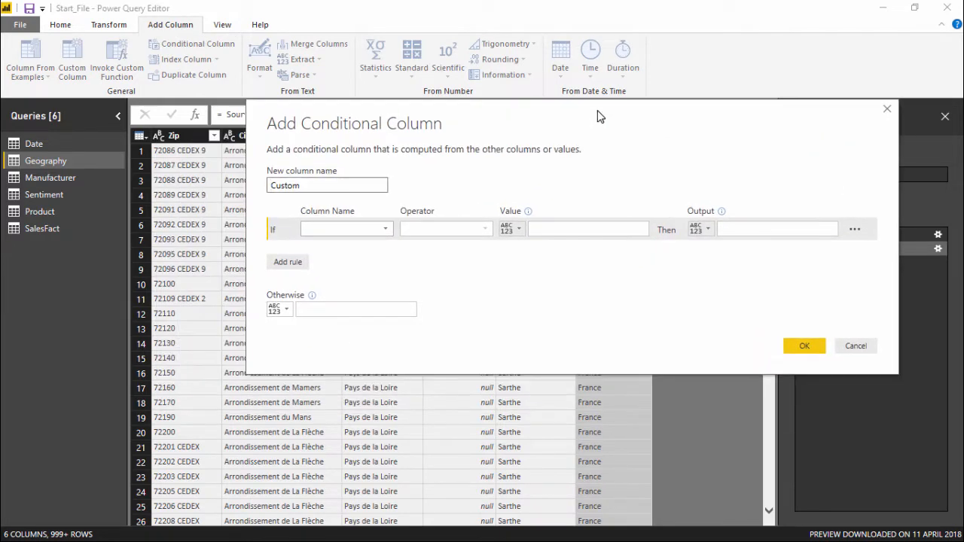
click(327, 185)
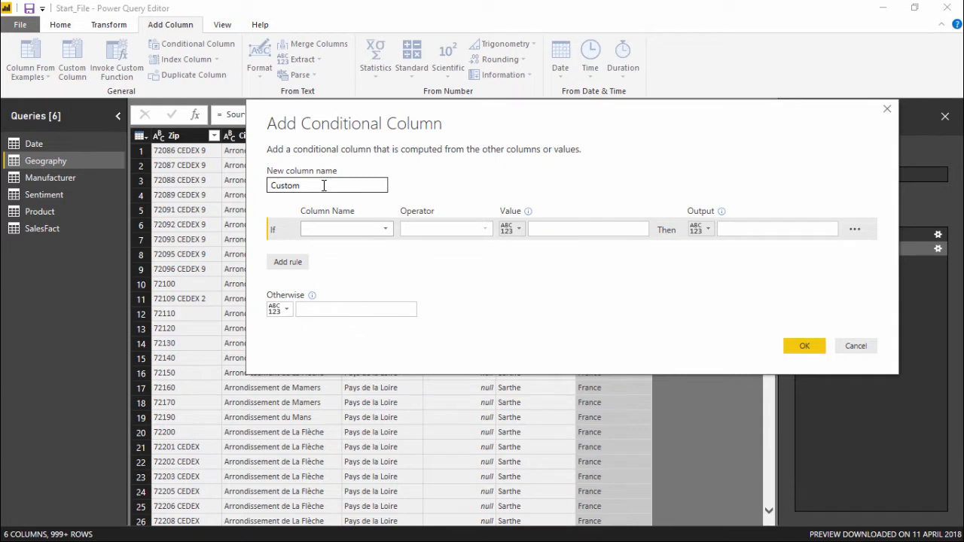
mouse_move(397, 136)
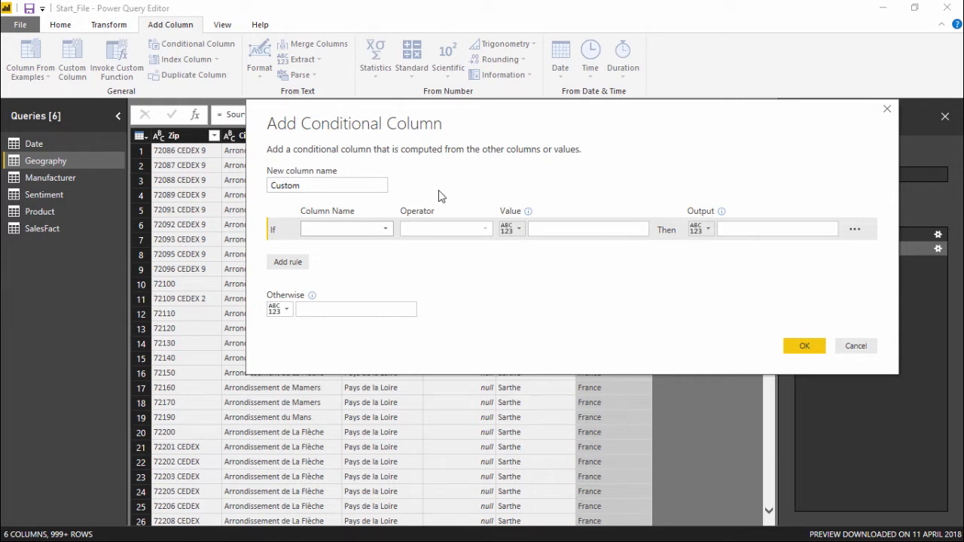
mouse_move(550, 224)
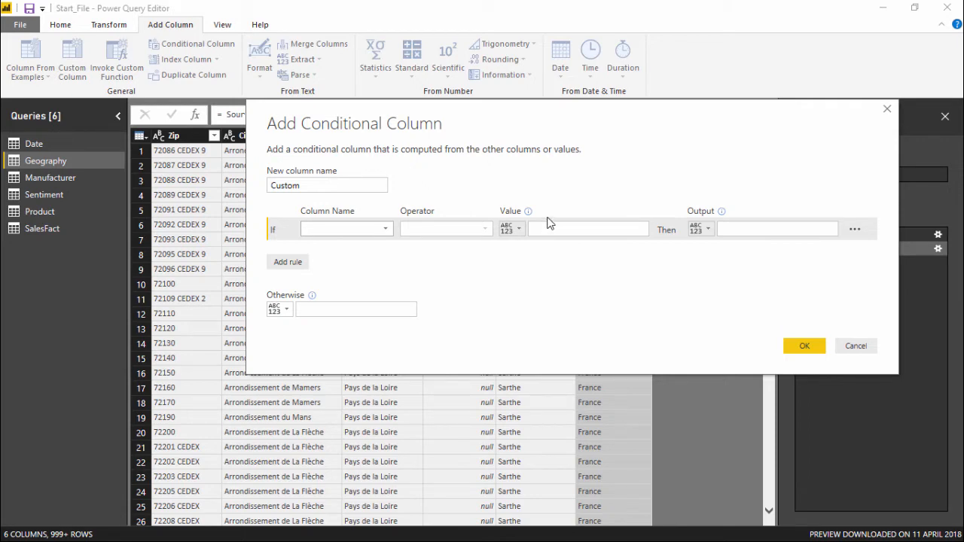
click(600, 229)
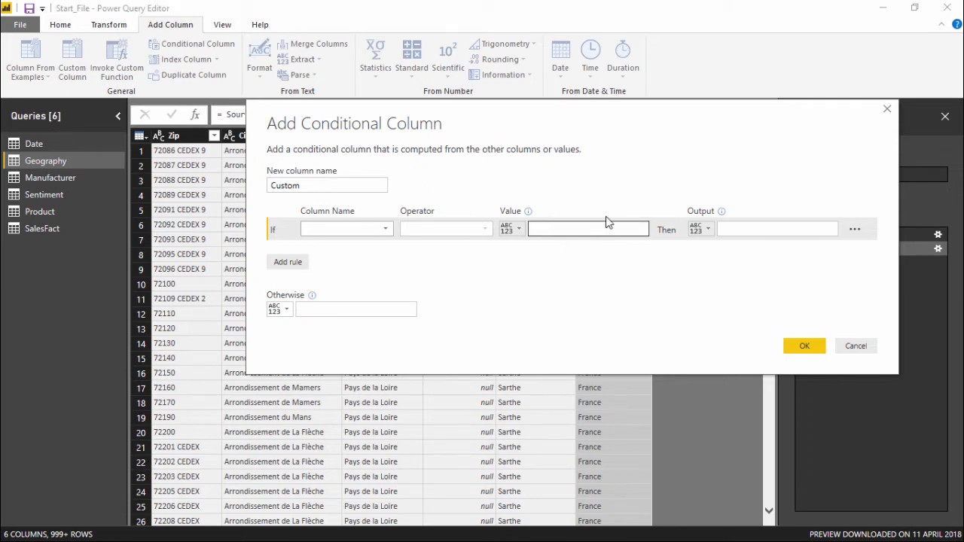
mouse_move(814, 273)
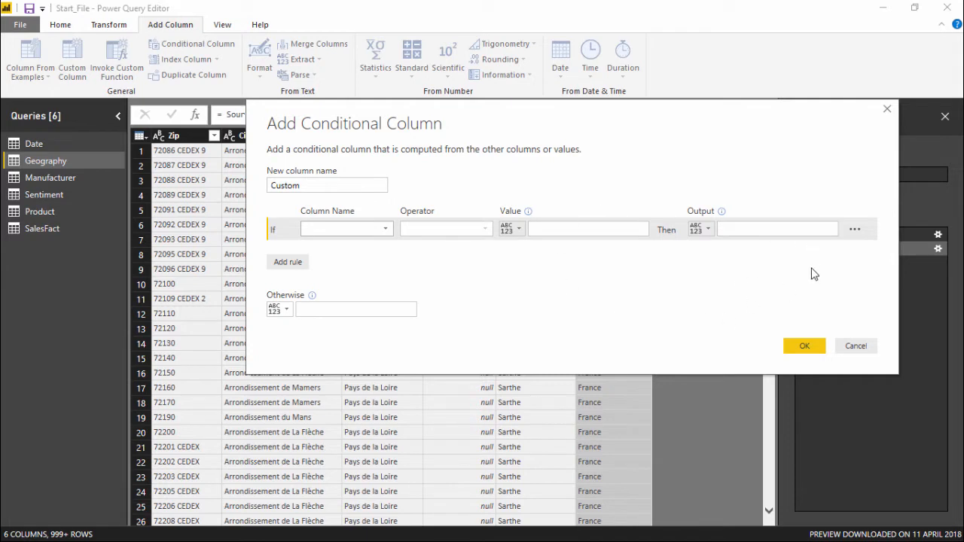
mouse_move(808, 270)
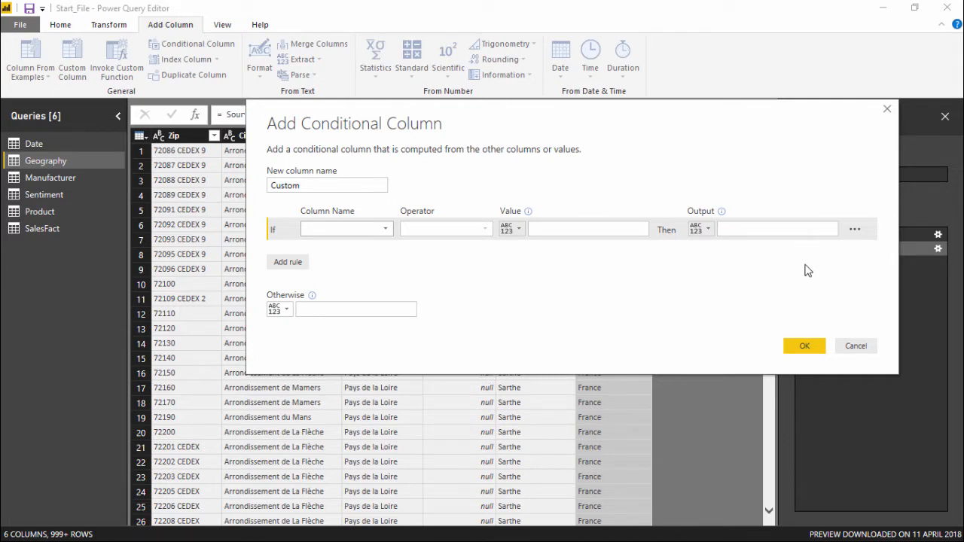
mouse_move(372, 219)
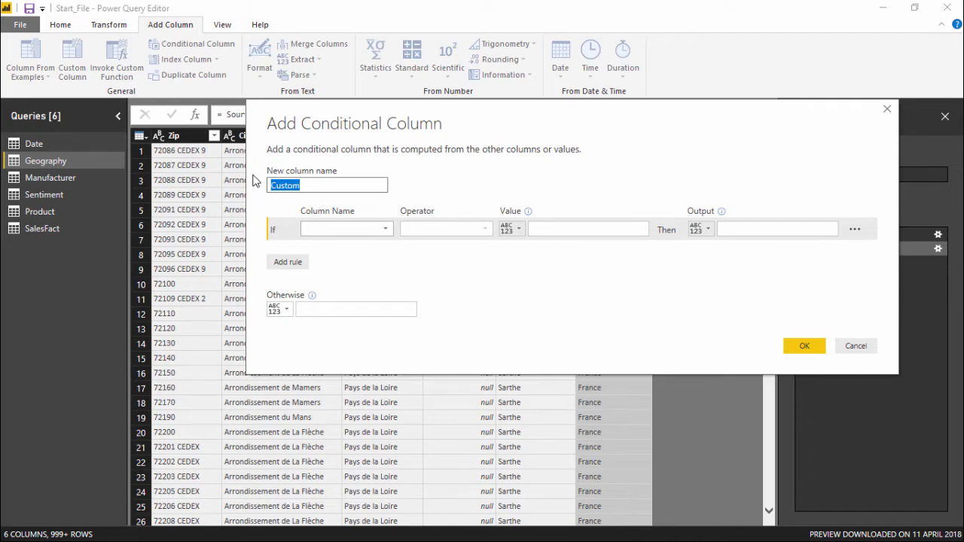
Replace the default name Custom with 'Customer Location'.
text(Customer)
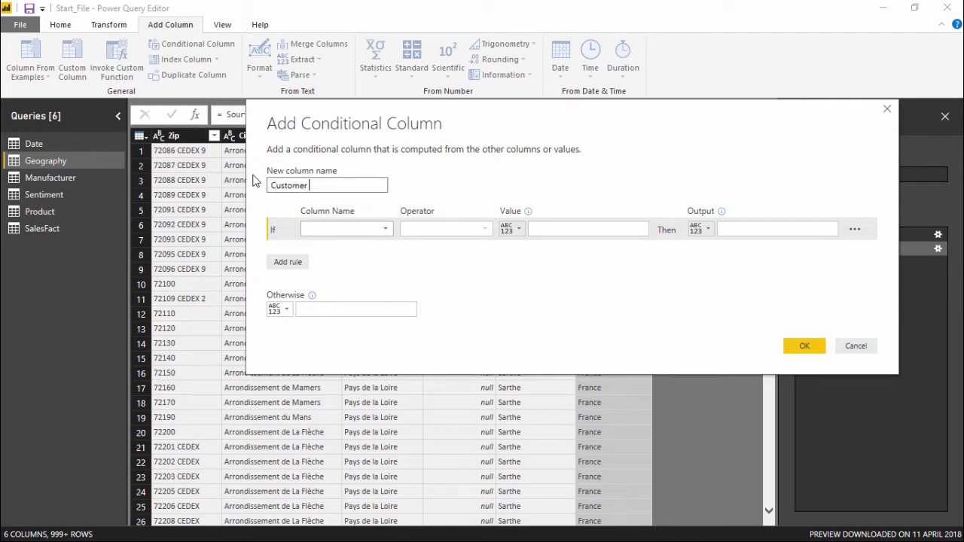
text(Location)
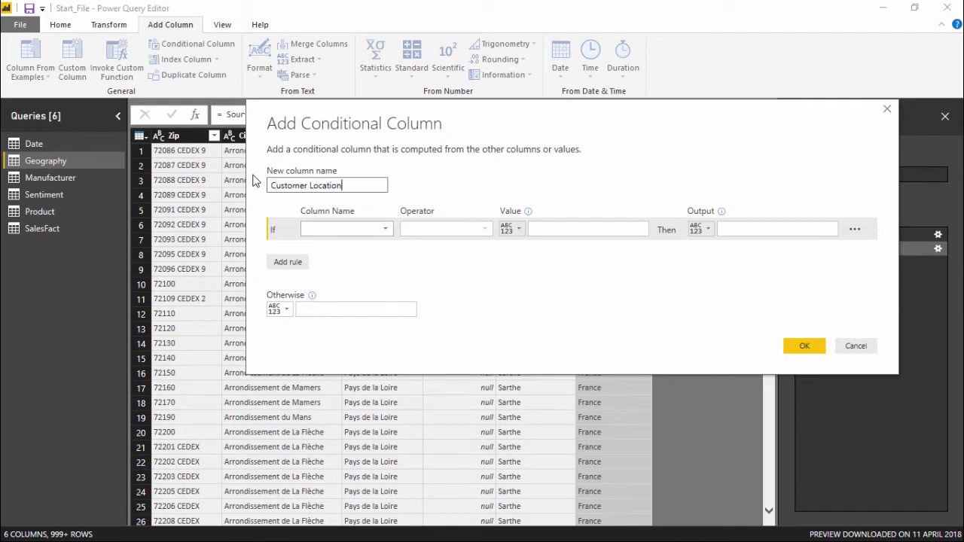
mouse_move(568, 143)
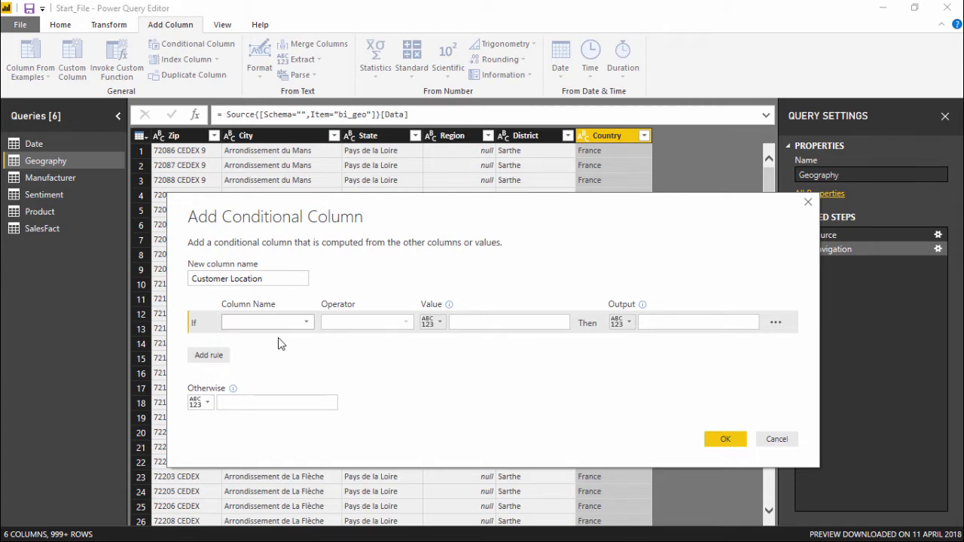
mouse_move(286, 335)
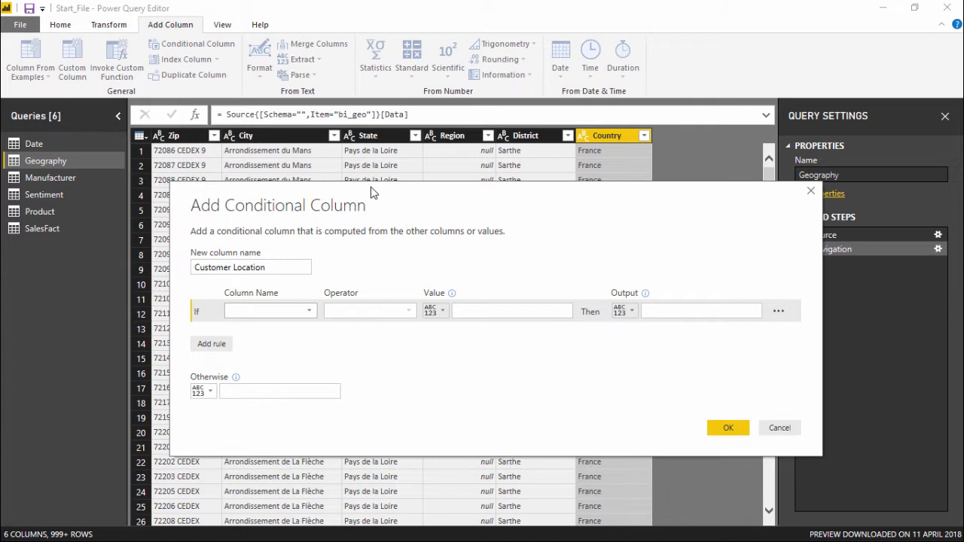
mouse_move(293, 349)
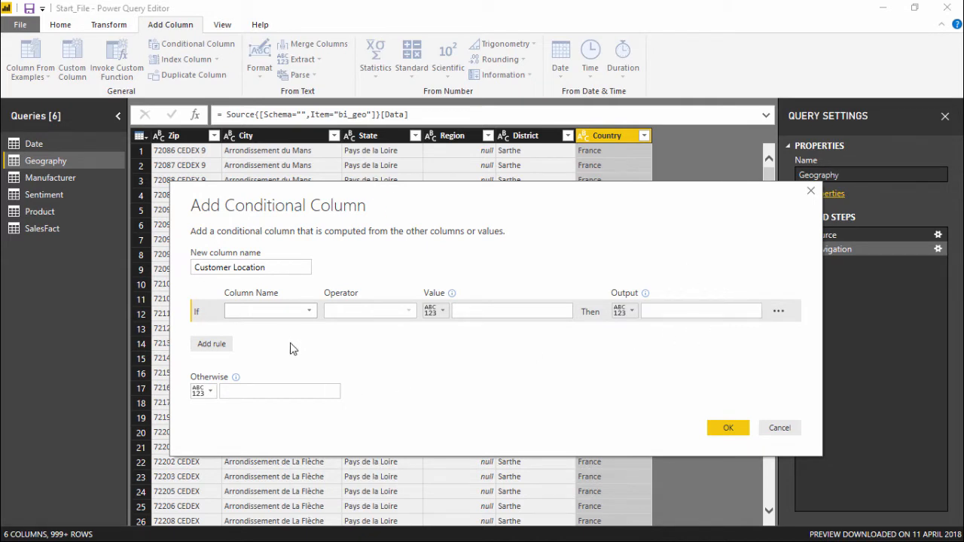
mouse_move(278, 348)
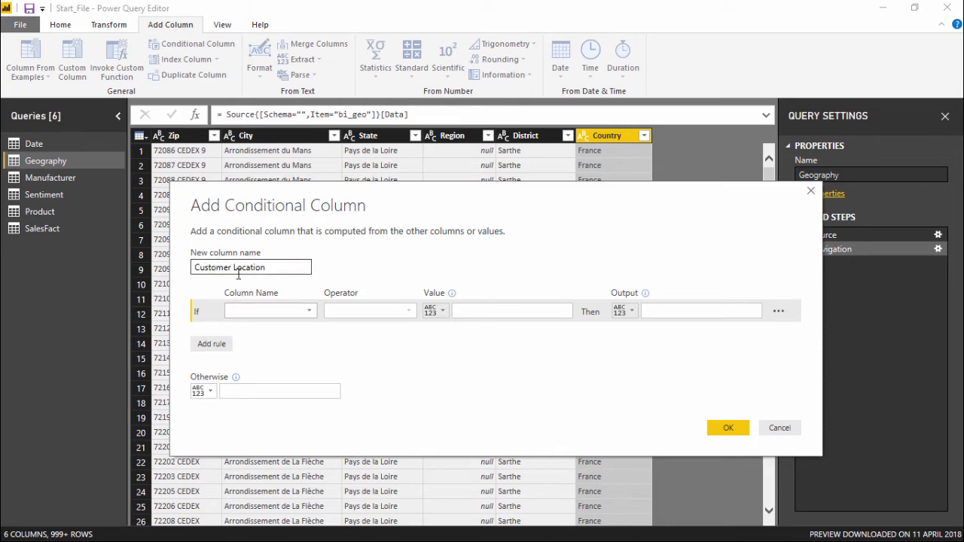
mouse_move(296, 303)
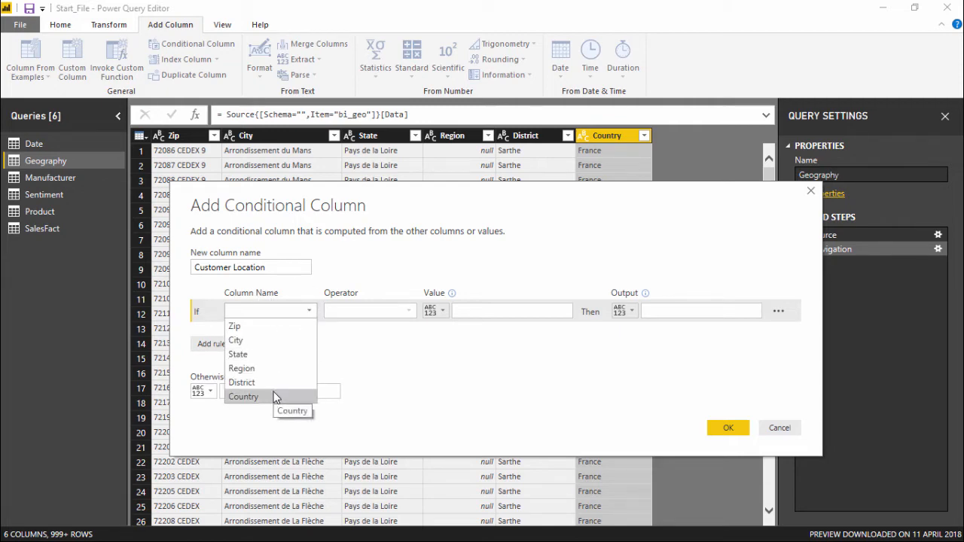
Set the first rule to output Regional when Country equals USA.
click(243, 396)
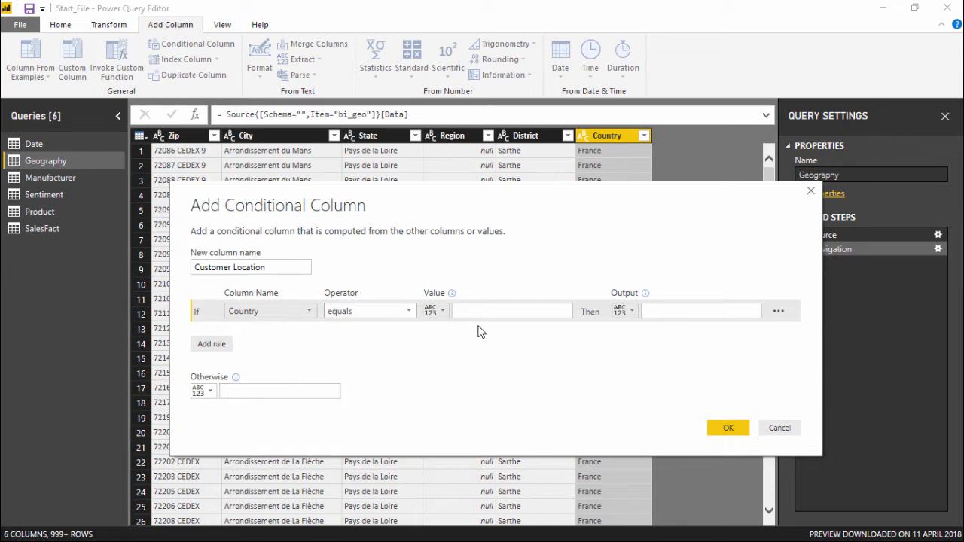
text(USA)
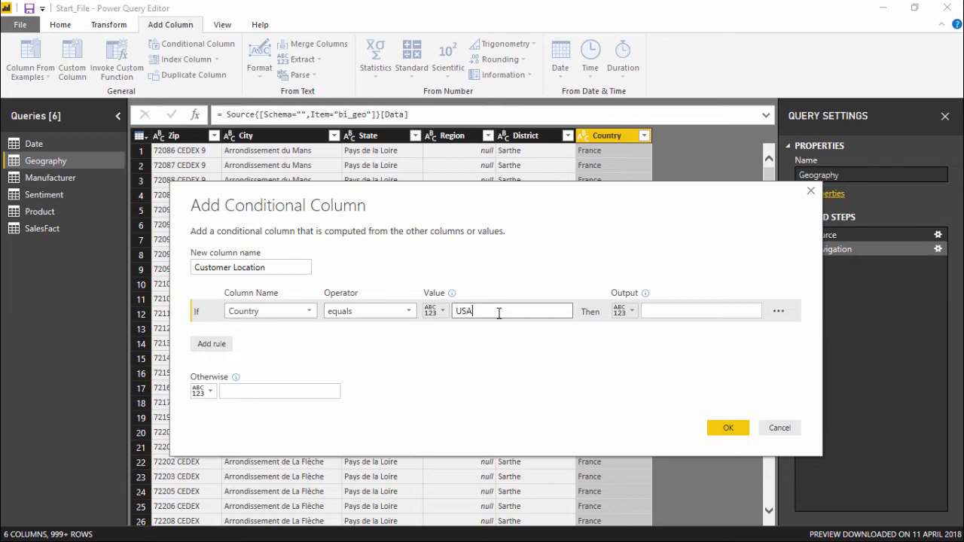
click(702, 311)
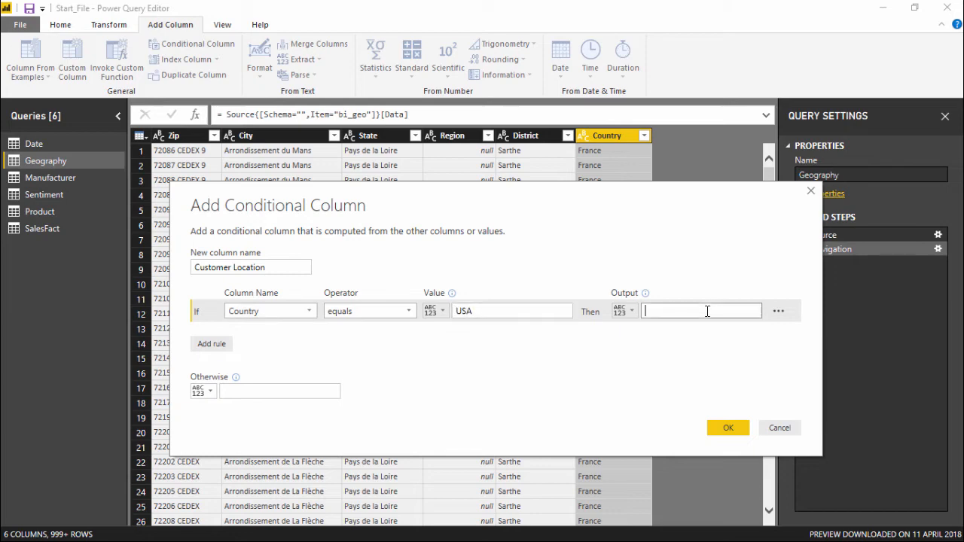
text(Regional)
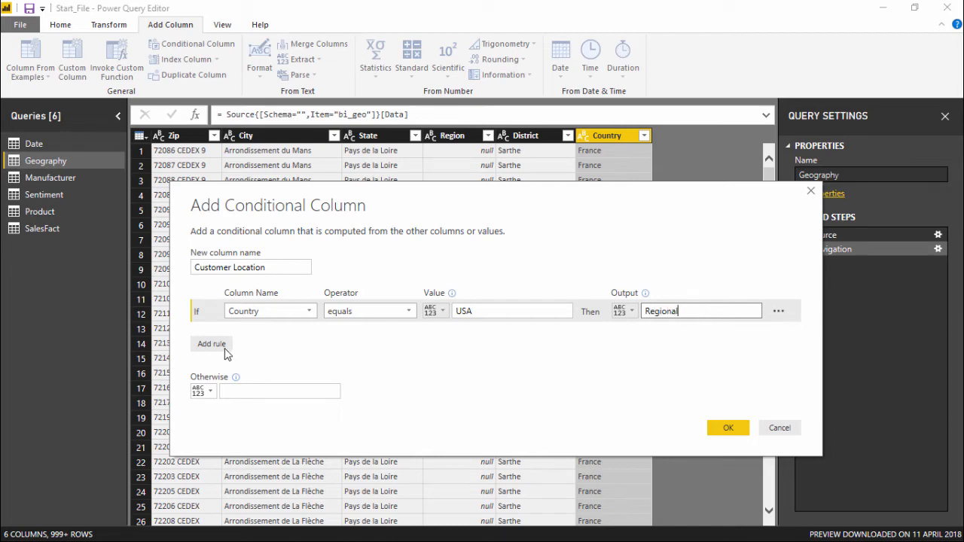
Add an Else If rule outputting Outsider when Country equals France.
click(211, 344)
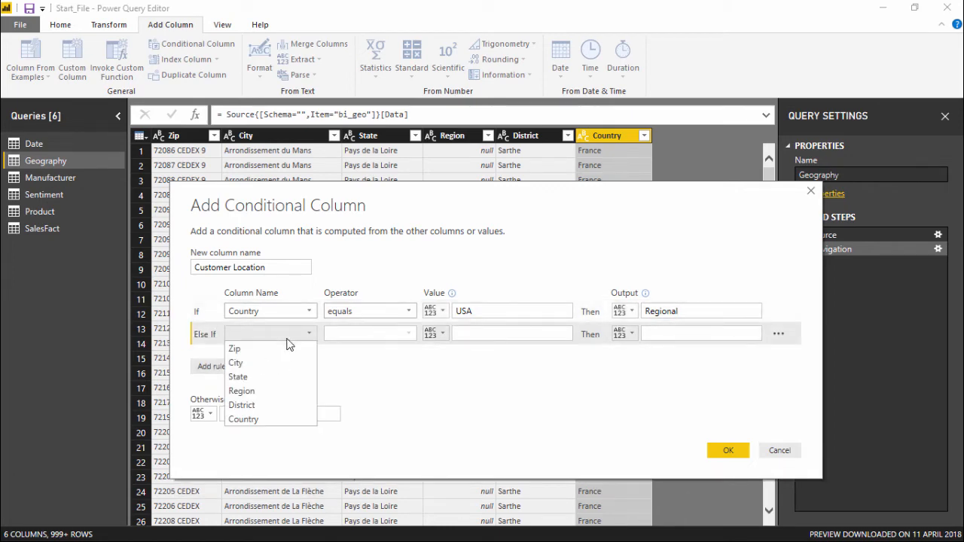
click(242, 419)
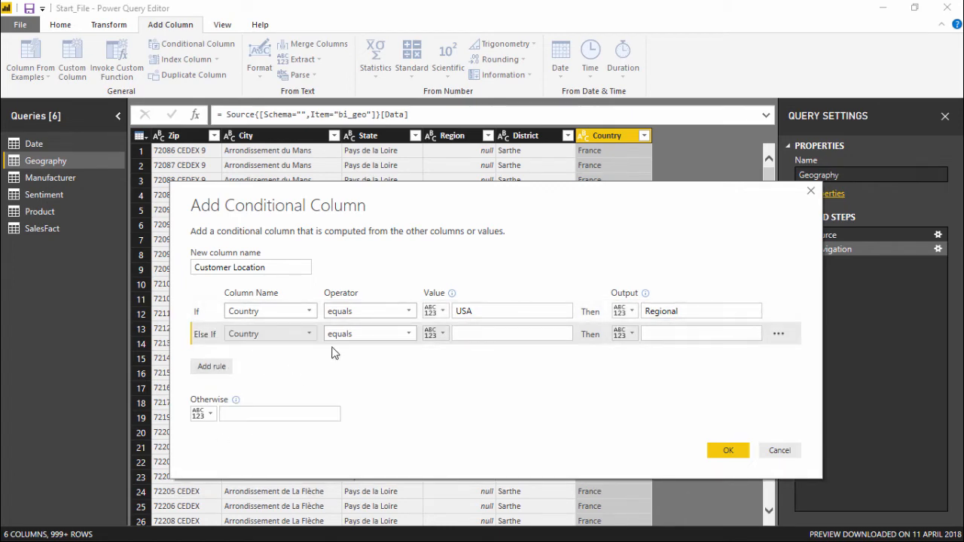
text(Fr)
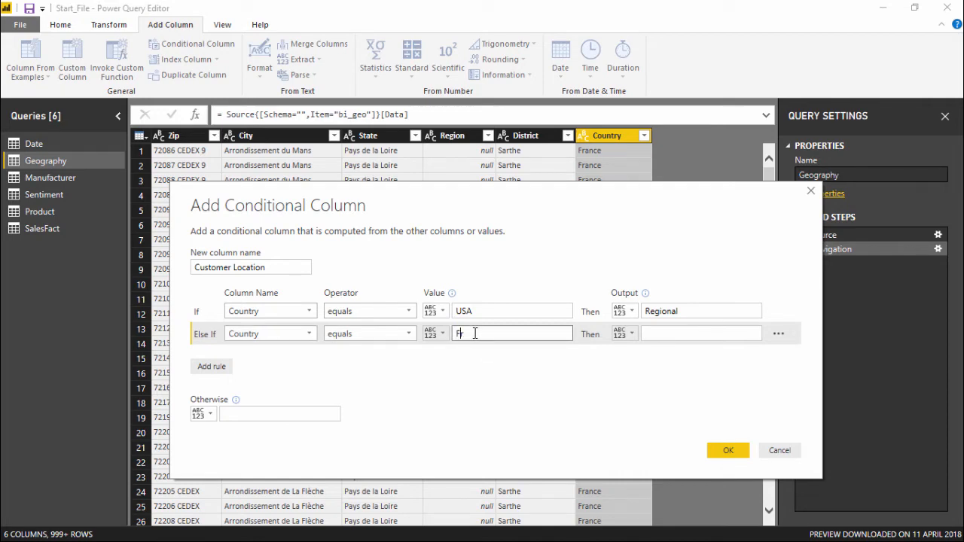
text(France)
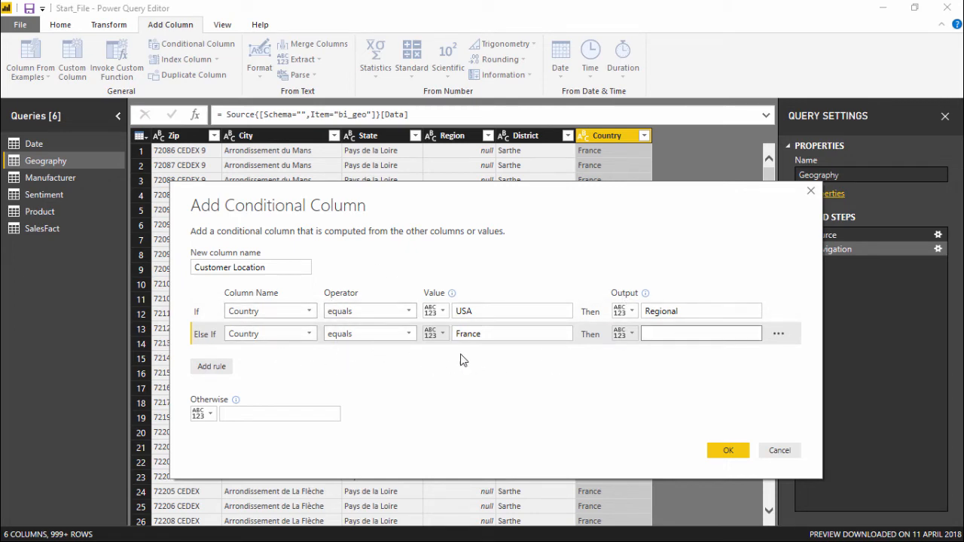
click(701, 333)
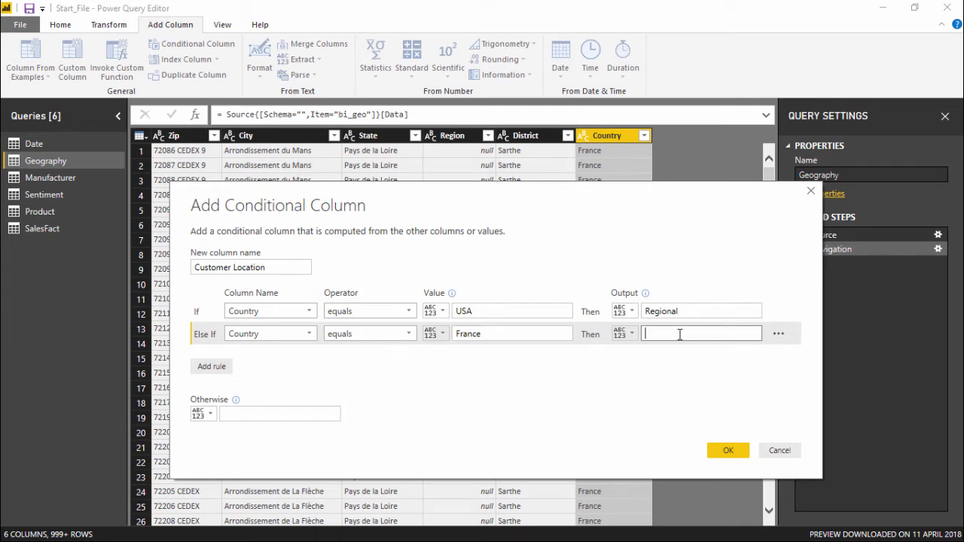
text(Outsider)
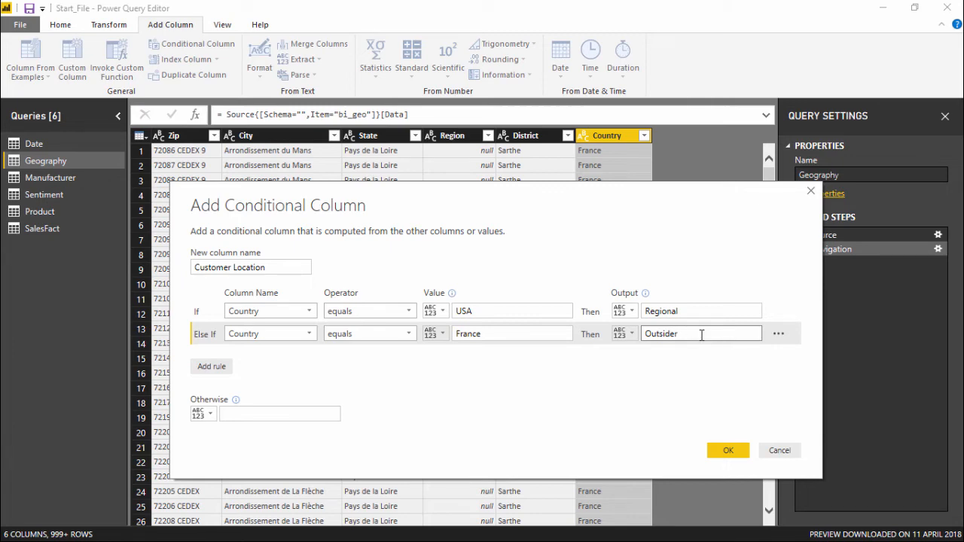
Set the Otherwise value to Others.
click(279, 414)
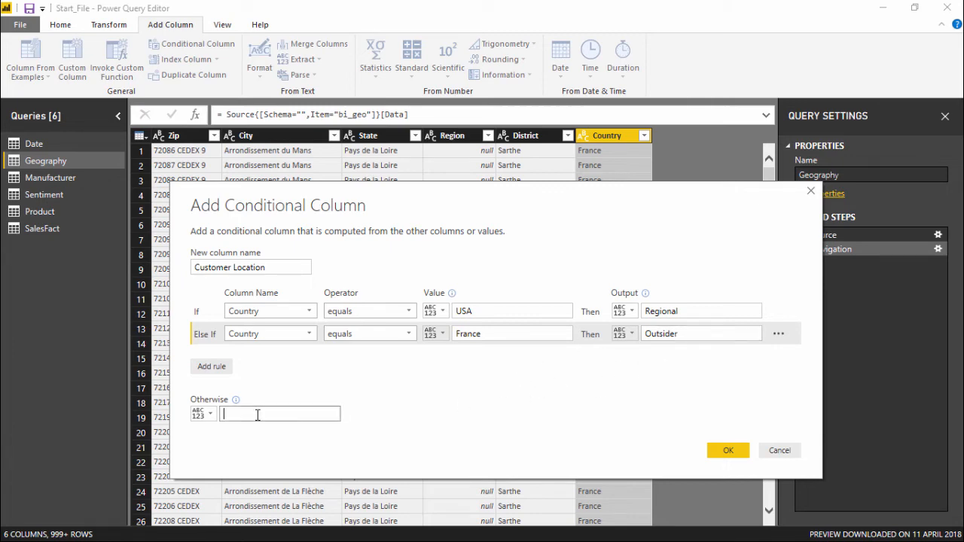
text(Oh)
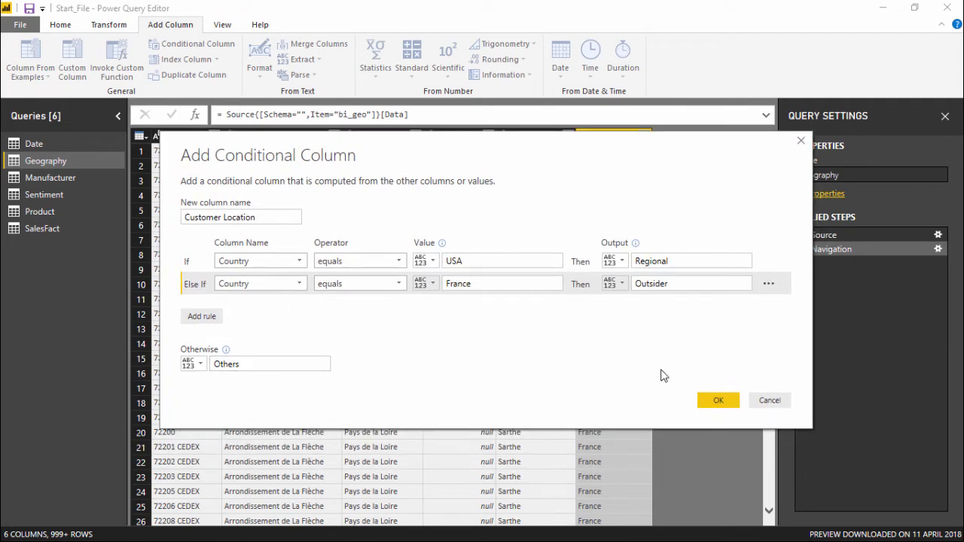
Confirm the Customer Location column and open its filter dropdown.
click(718, 400)
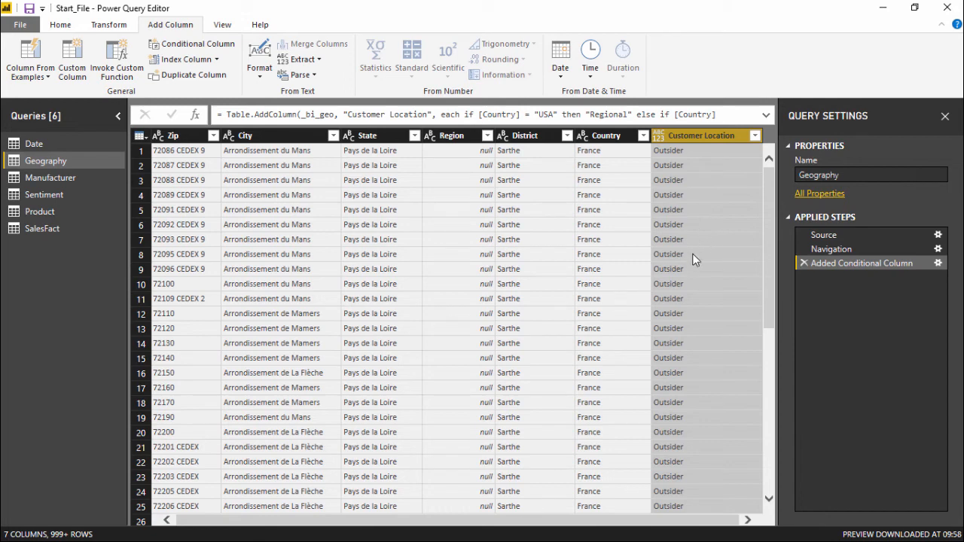
mouse_move(700, 176)
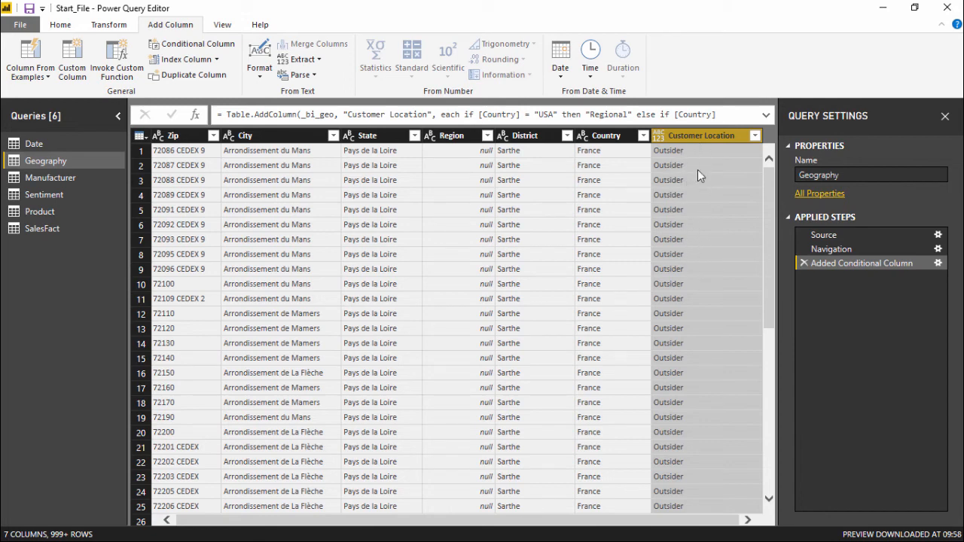
mouse_move(609, 220)
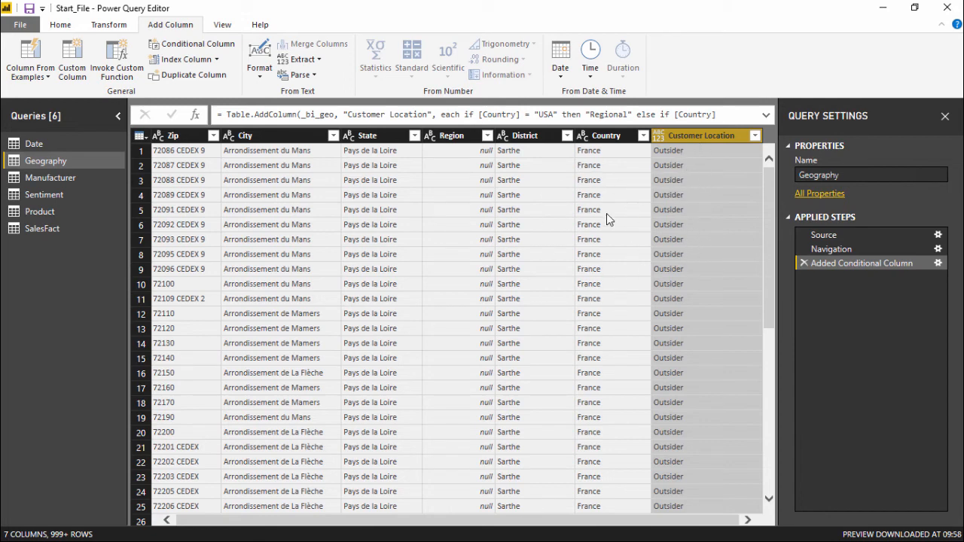
mouse_move(735, 189)
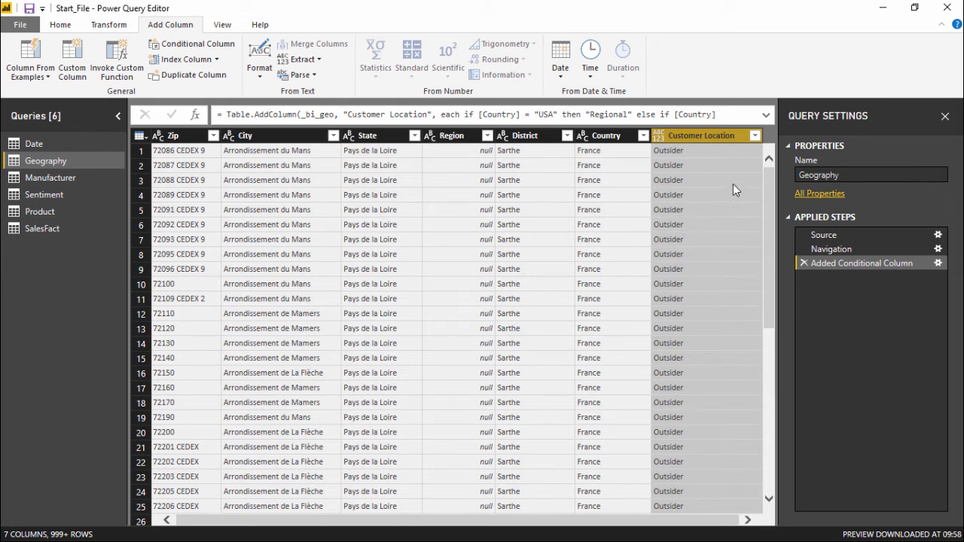
click(753, 135)
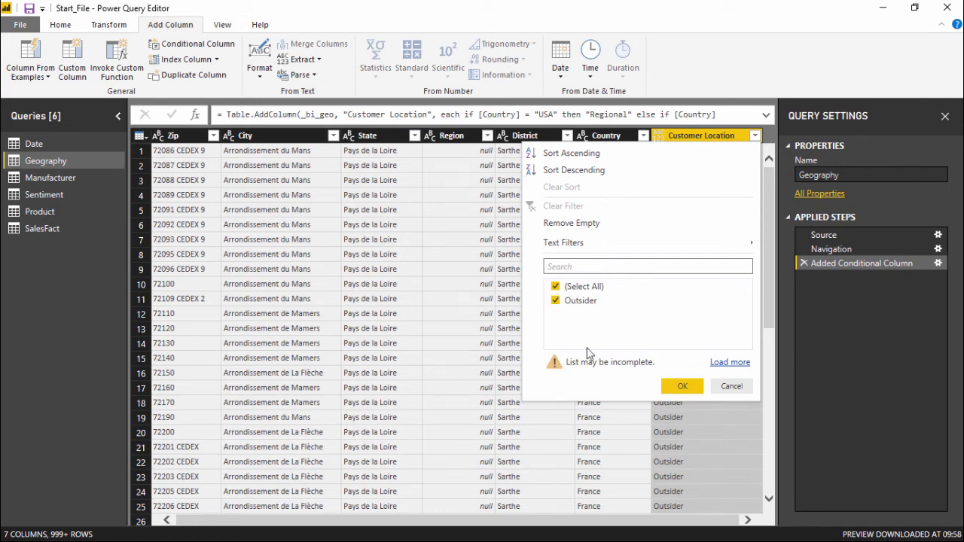
Load all Customer Location values: Others, Outsider and Regional.
click(729, 361)
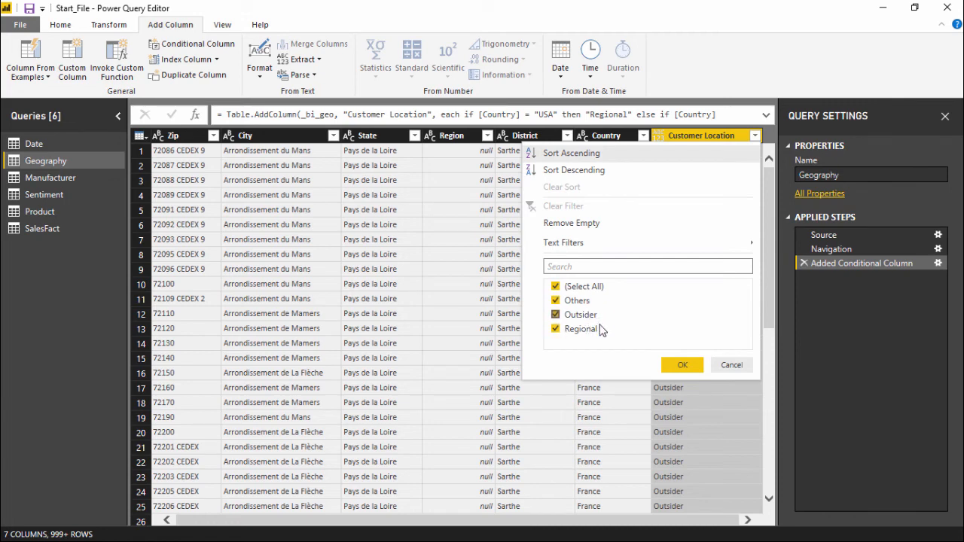
mouse_move(556, 349)
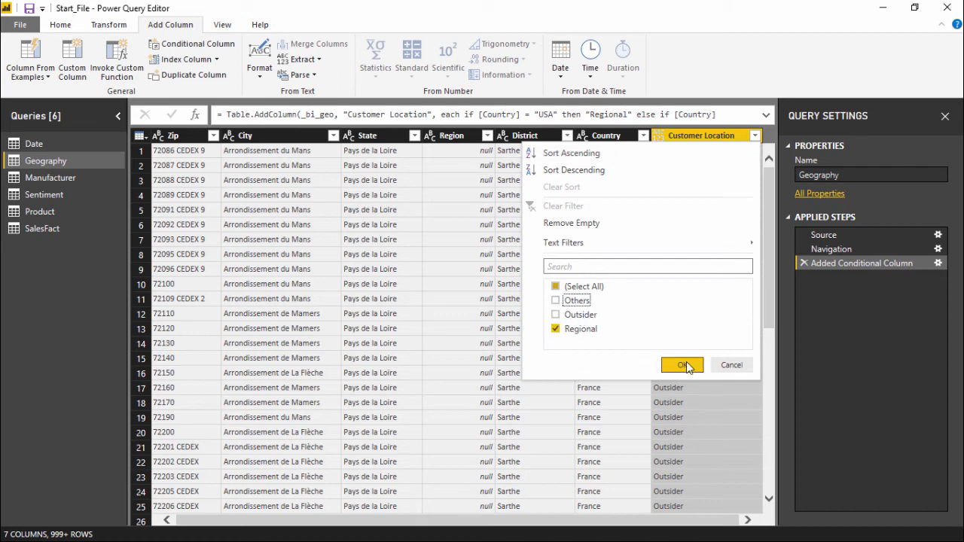
Apply the Regional-only filter and scroll through the filtered USA rows.
click(681, 365)
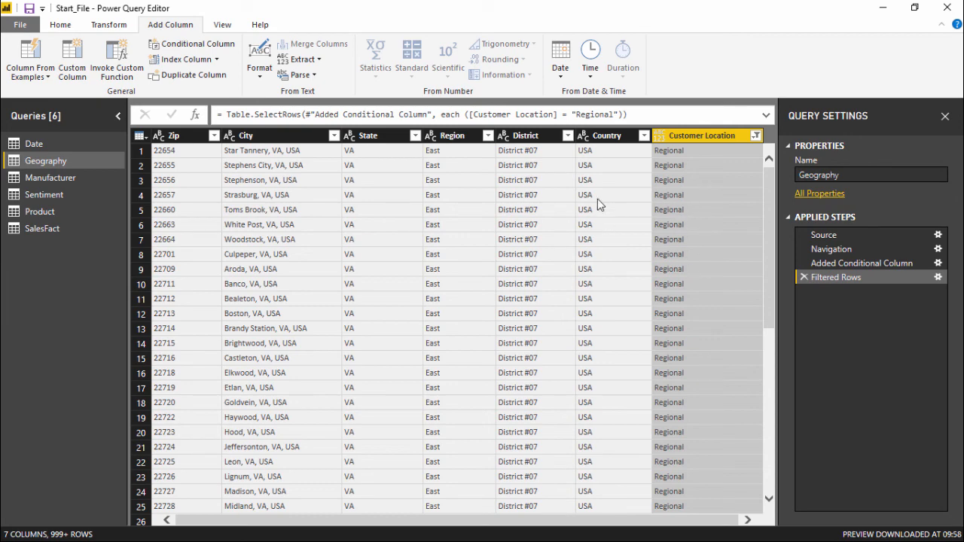
mouse_move(672, 249)
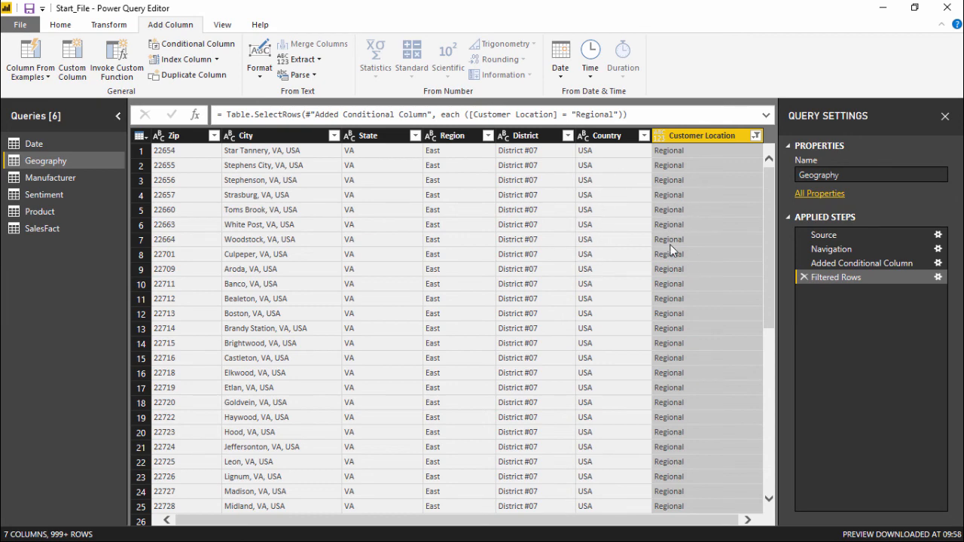
scroll(down, 3)
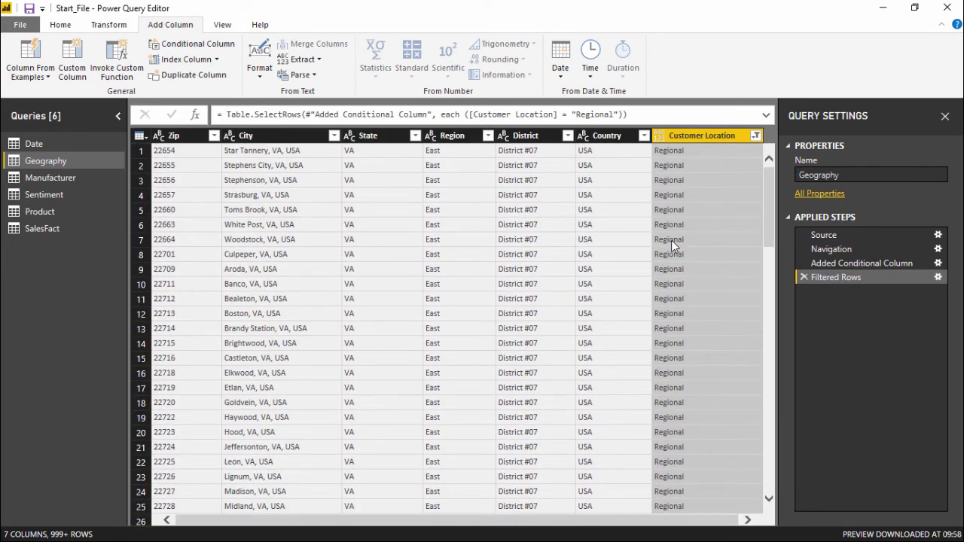
click(197, 43)
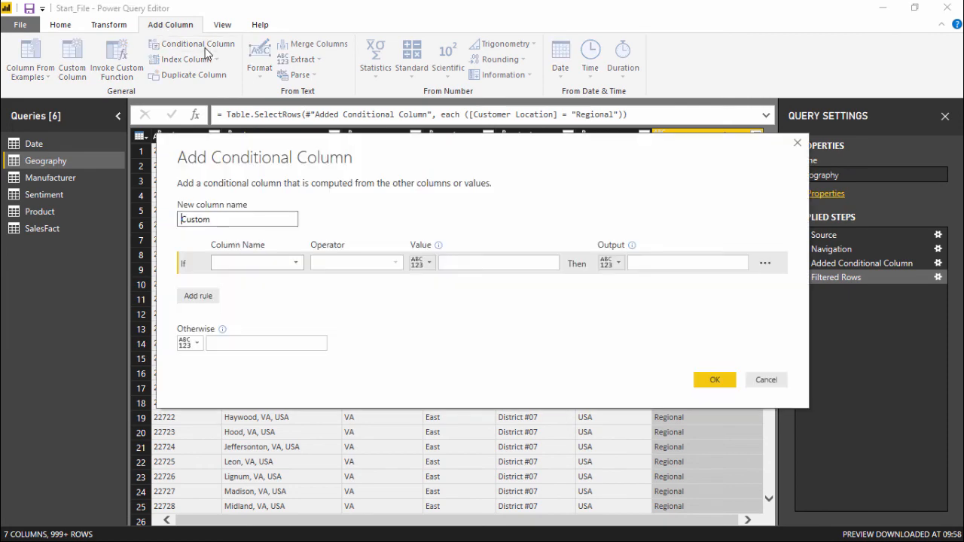
click(765, 379)
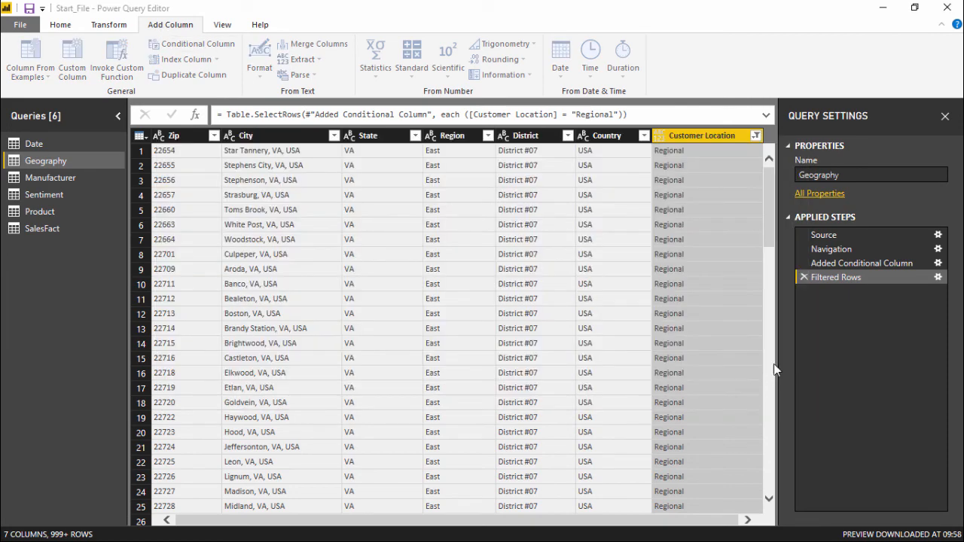
mouse_move(862, 263)
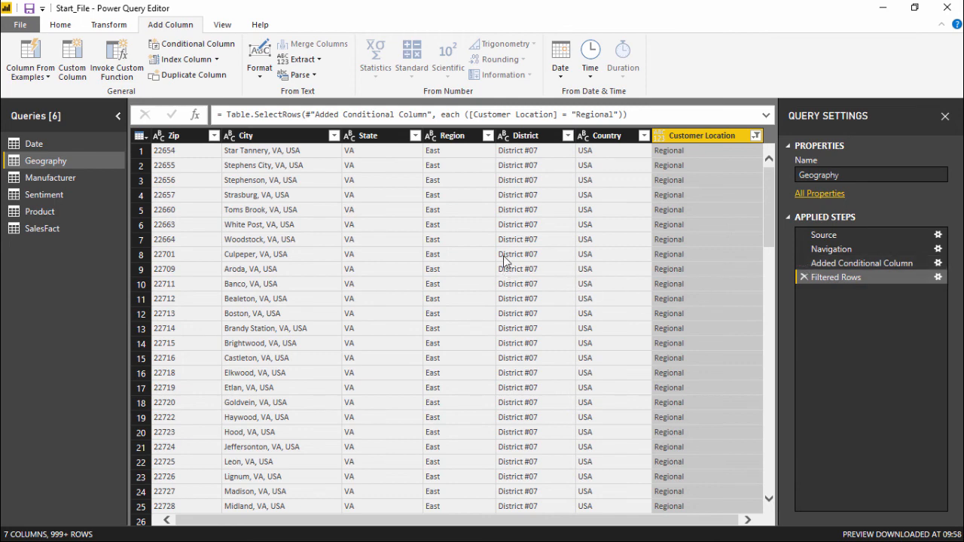
mouse_move(503, 247)
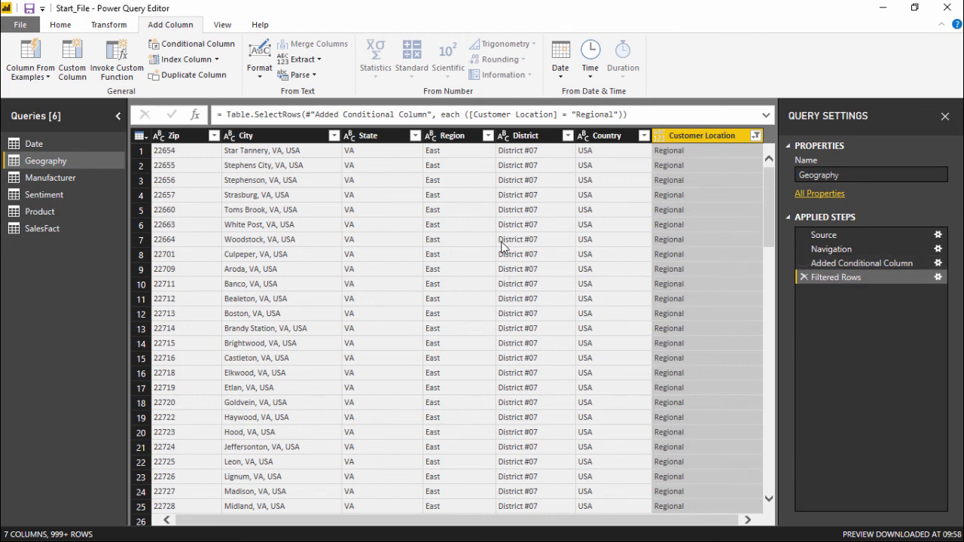